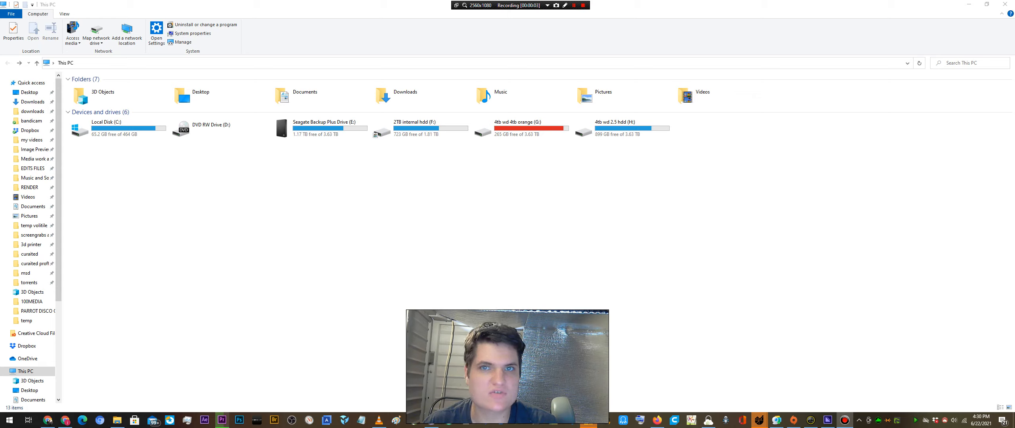
Show the Documents folder contents and select the Zoom folder in the file list.
left_click(288, 163)
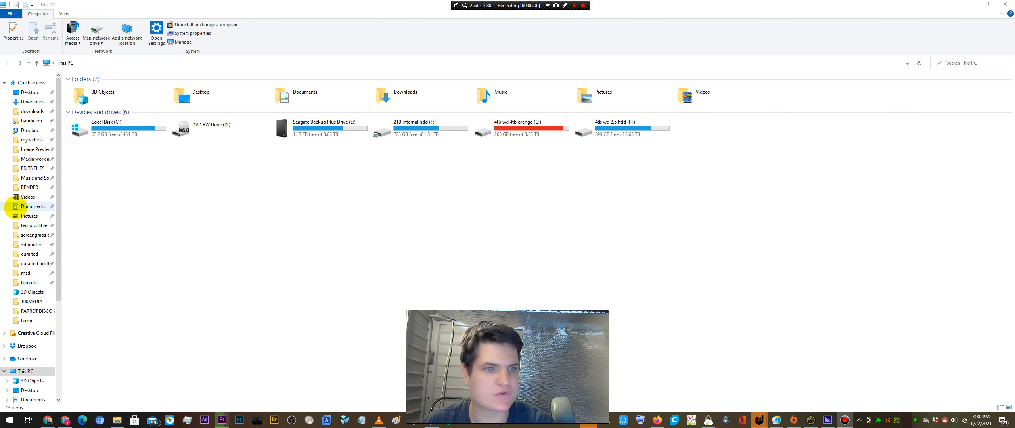
double_click(32, 206)
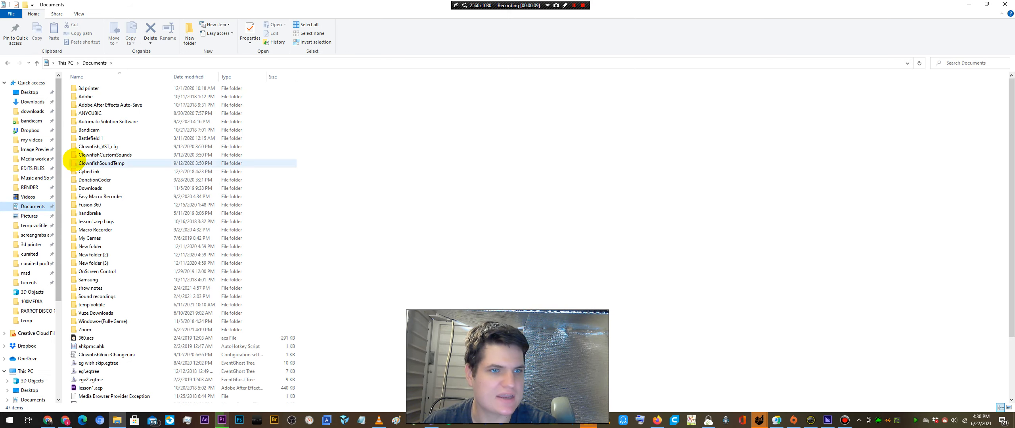
left_click(102, 163)
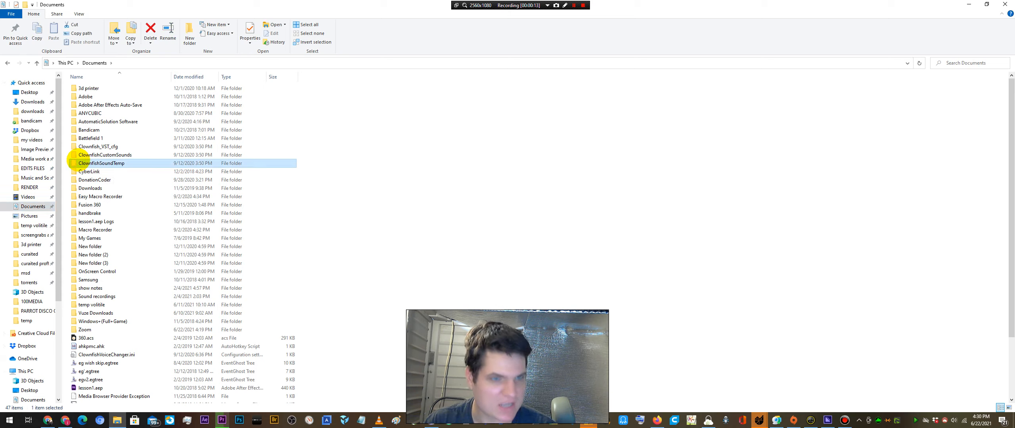
left_click(85, 329)
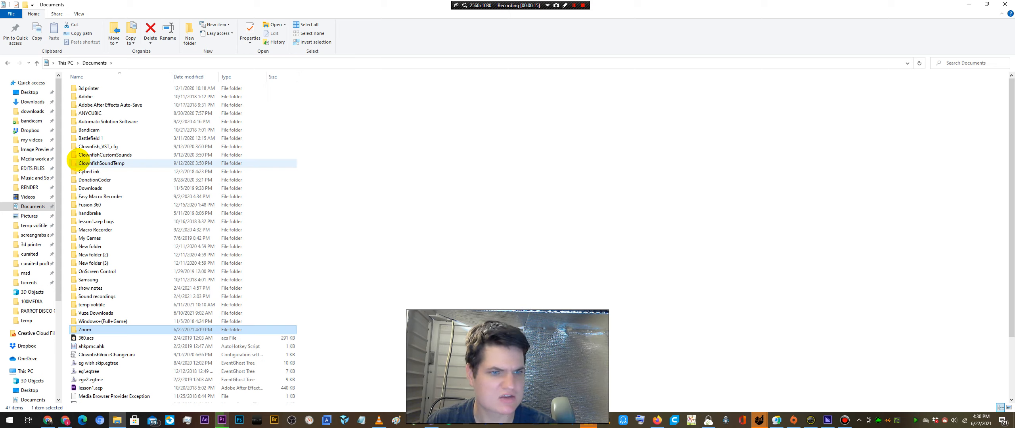
Inside the Zoom folder, open the newest 2021-06-22 meeting recording folder.
double_click(84, 329)
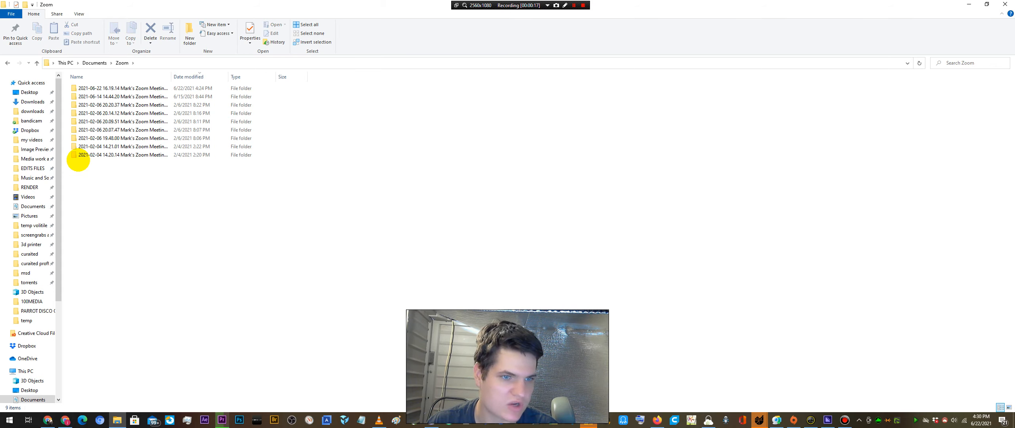
left_click(119, 96)
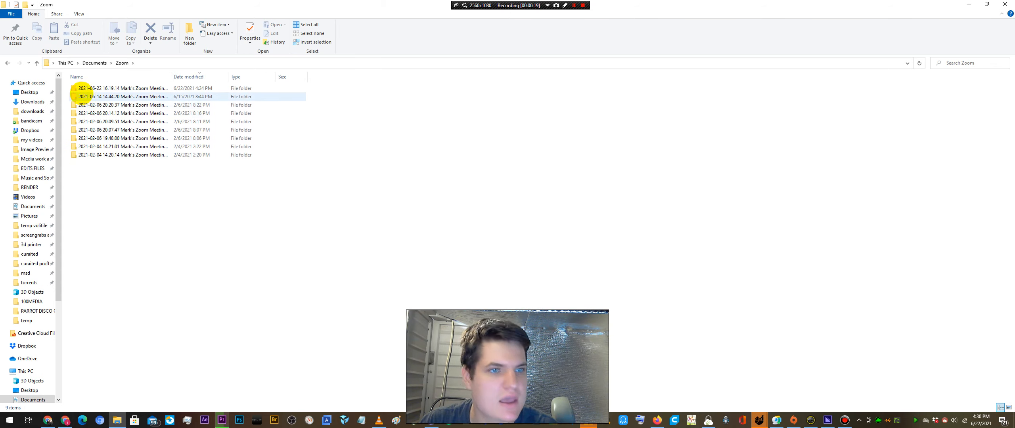
double_click(111, 96)
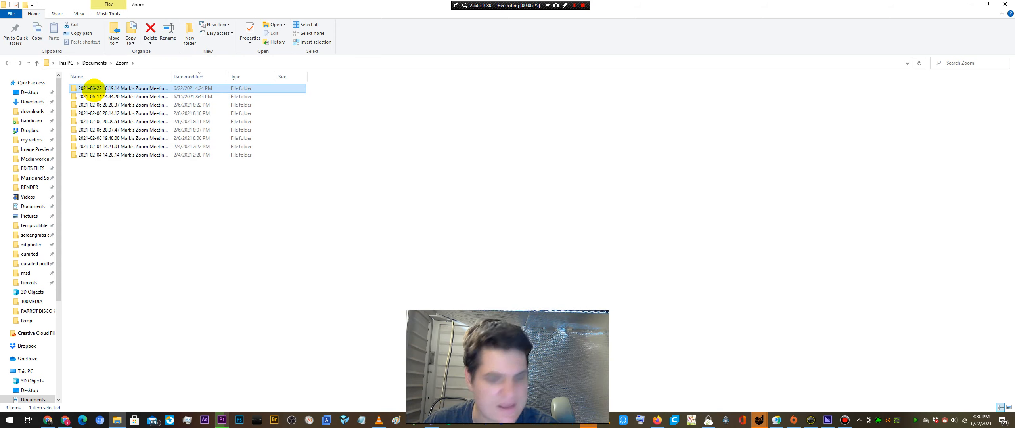
double_click(107, 97)
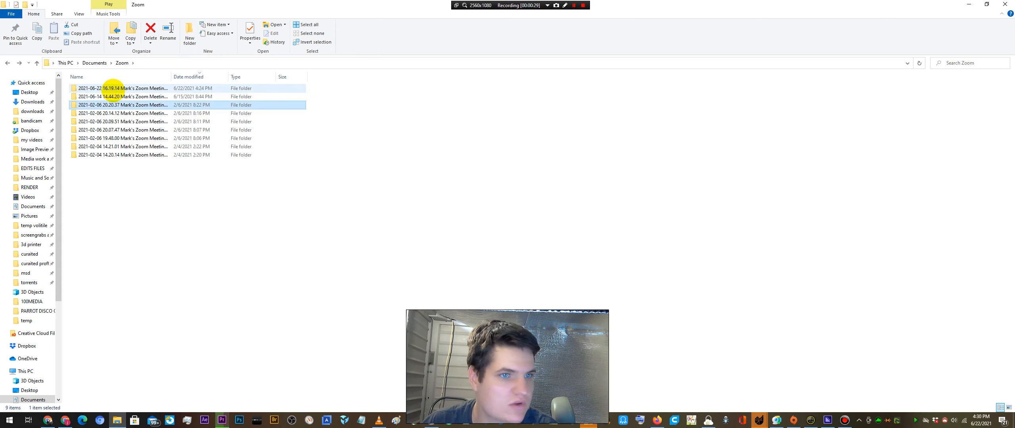
left_click(115, 130)
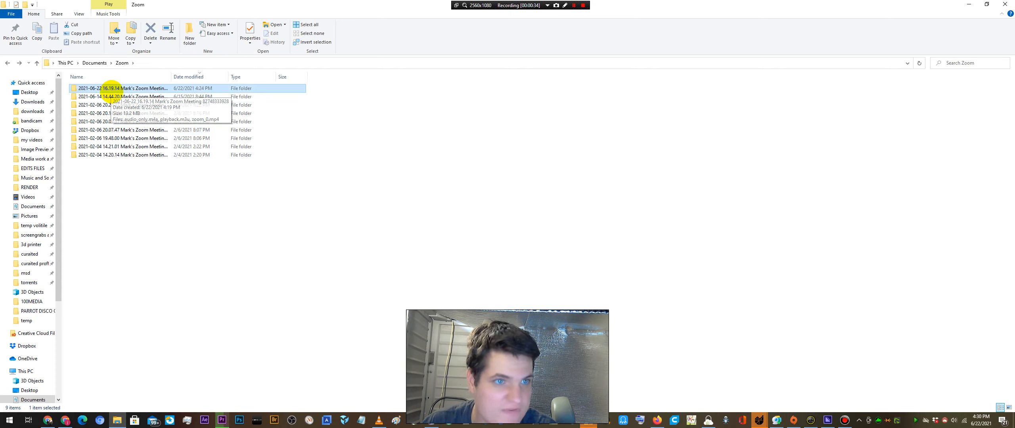
double_click(121, 88)
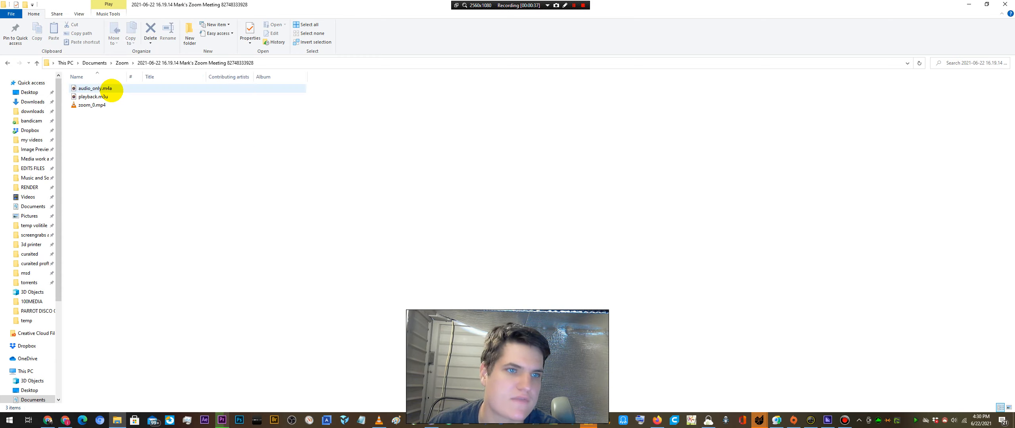
Play the zoom_0.mp4 recording in VLC media player.
left_click(91, 105)
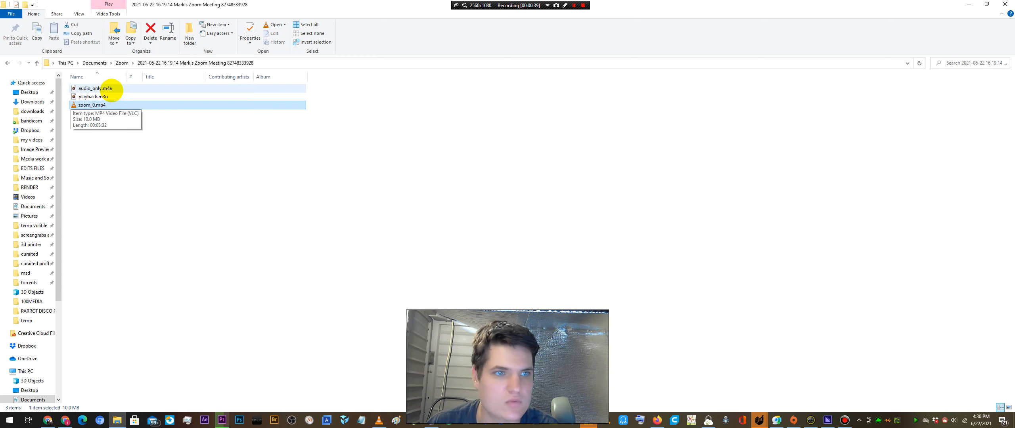
double_click(91, 104)
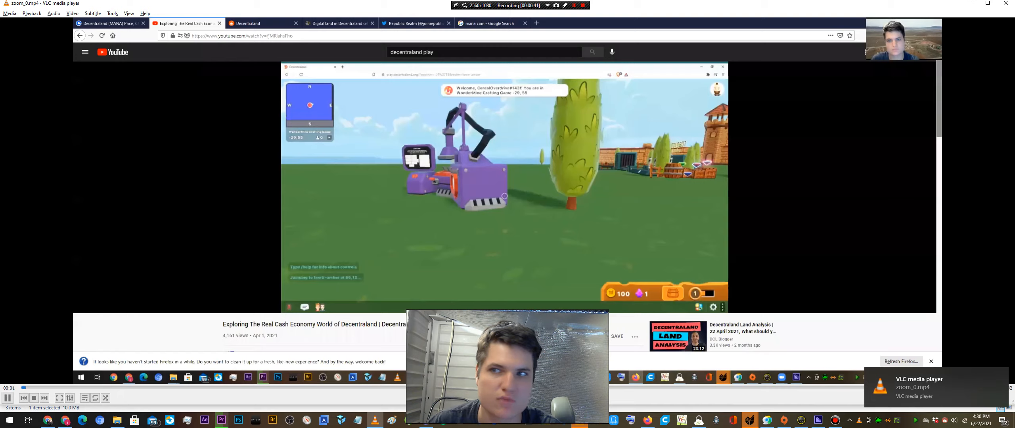